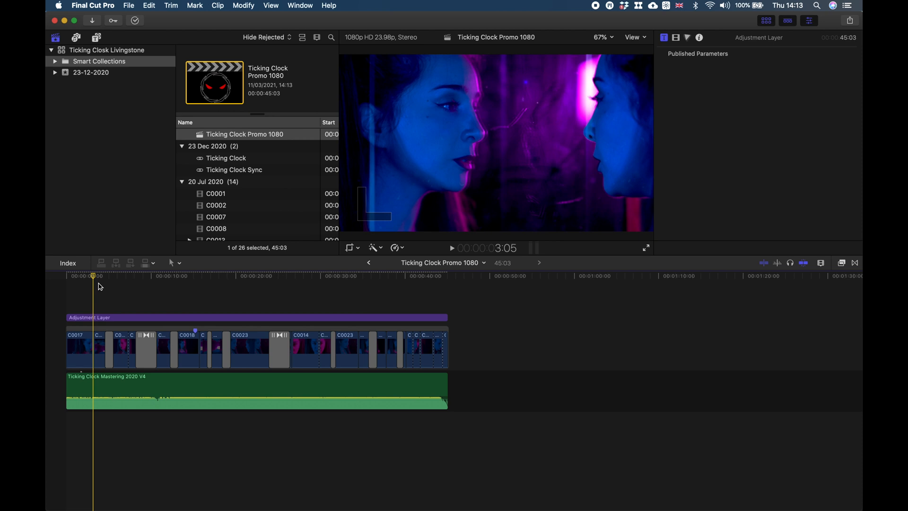
pyautogui.moveTo(98, 284)
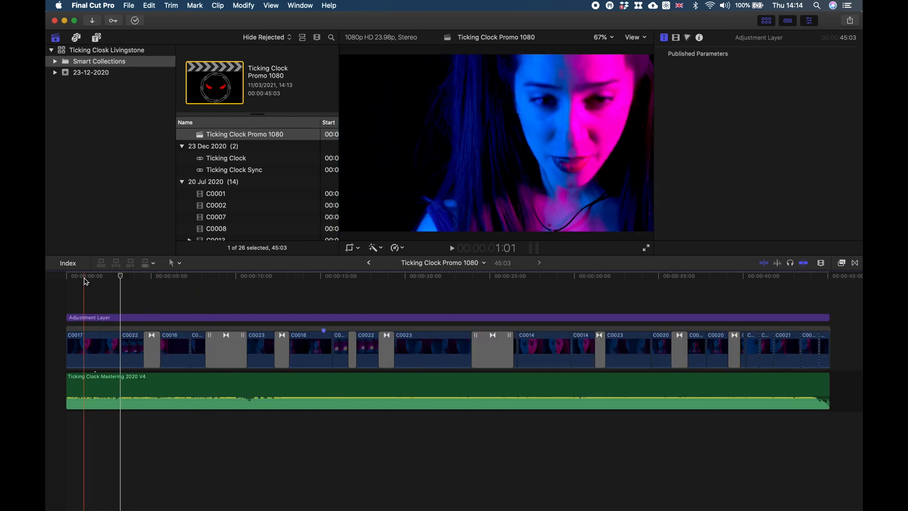
# Place the playhead at 00:00:11:00, where the two women face each other.
pyautogui.click(259, 275)
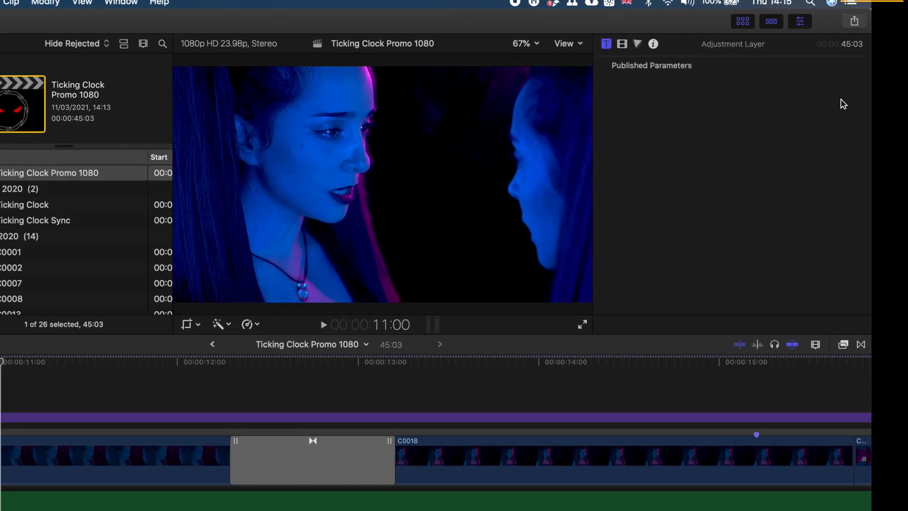
# Start a Save Current Frame export from the Share menu.
pyautogui.click(853, 21)
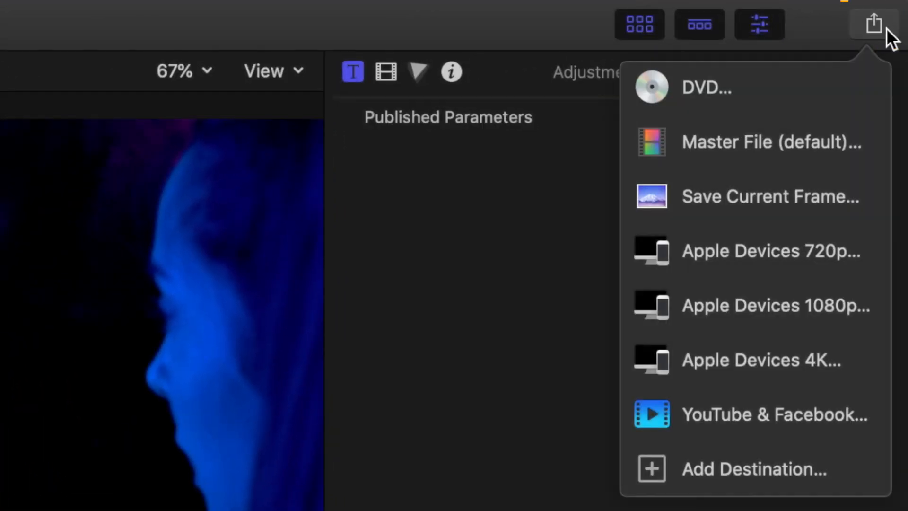
pyautogui.click(770, 196)
pyautogui.write('Ticking Cl')
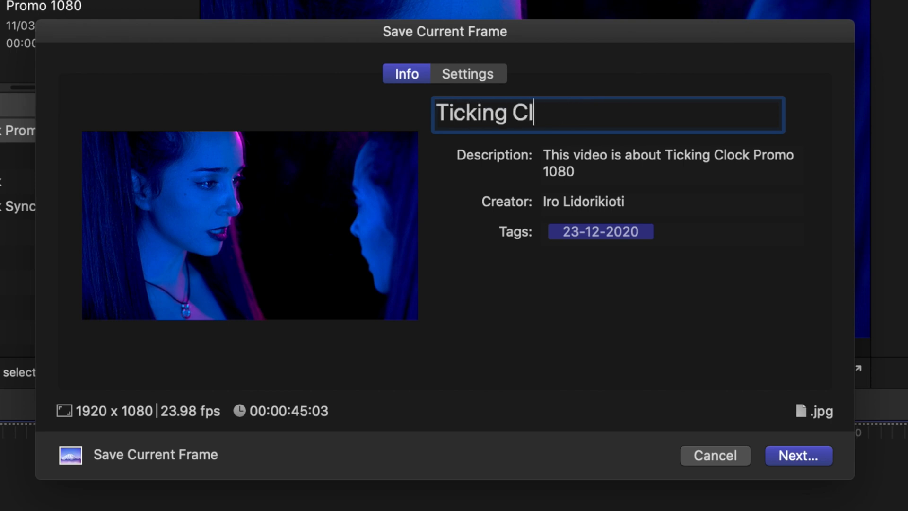
# Title the still 'Ticking Clock Thumbnail 1' and describe it as a Ticking Clock music video thumbnail.
pyautogui.write('ock Thumbnail')
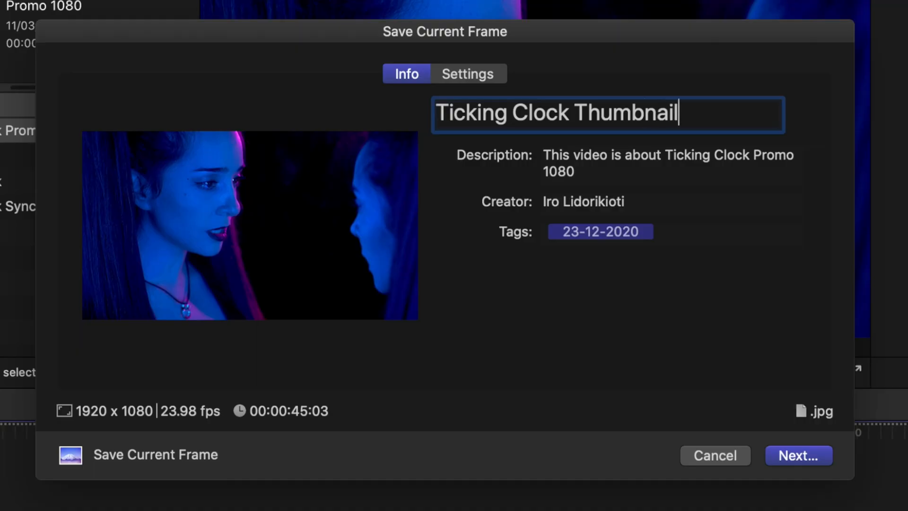
pyautogui.click(666, 165)
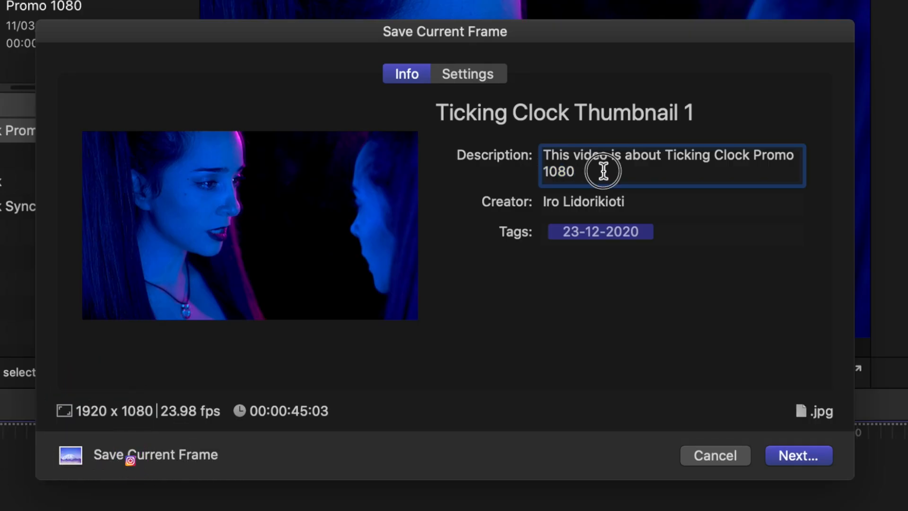
pyautogui.write('This is')
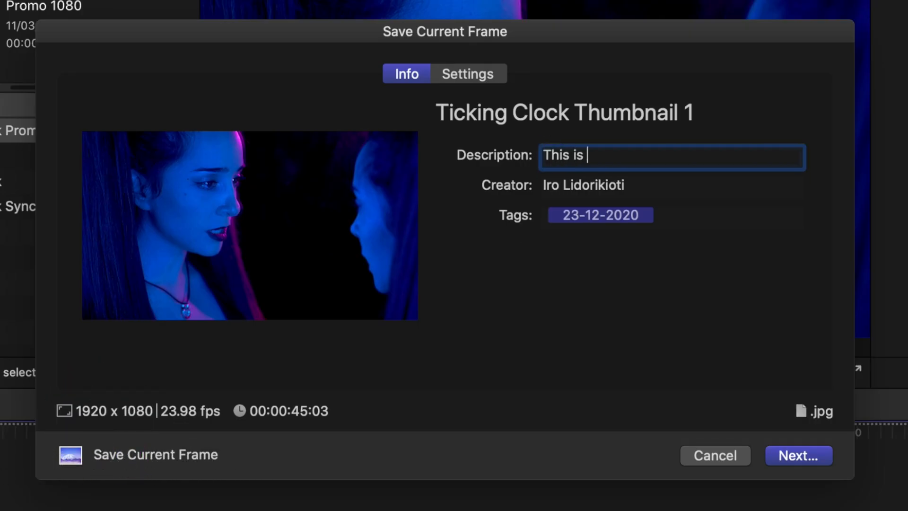
pyautogui.write('a thumbnail for')
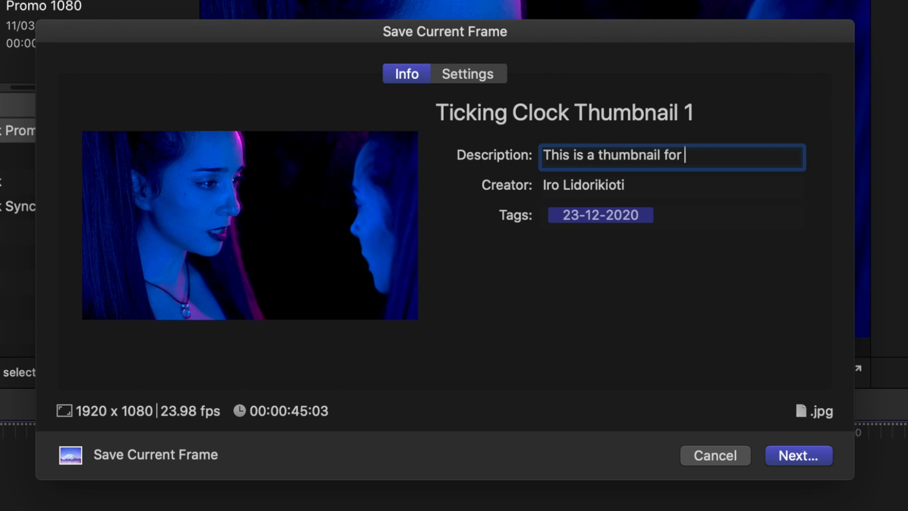
pyautogui.write('Ticking CLock')
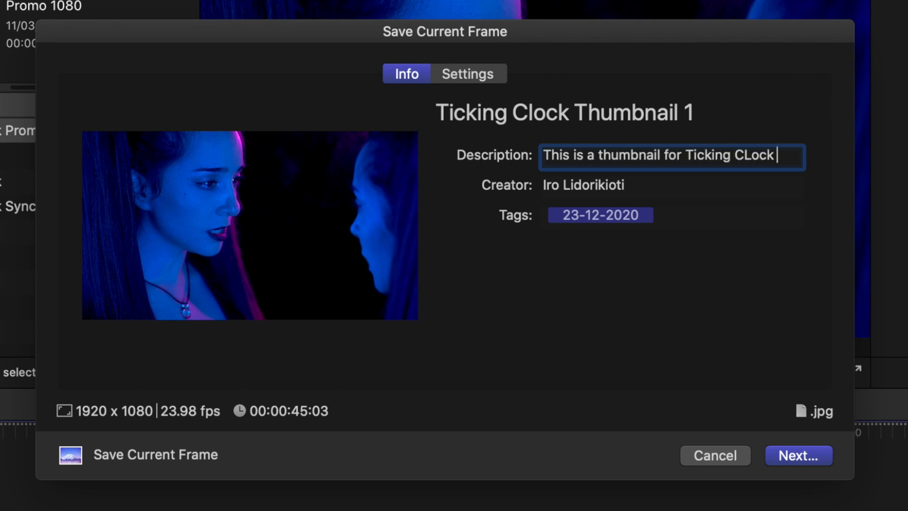
pyautogui.write('Music video')
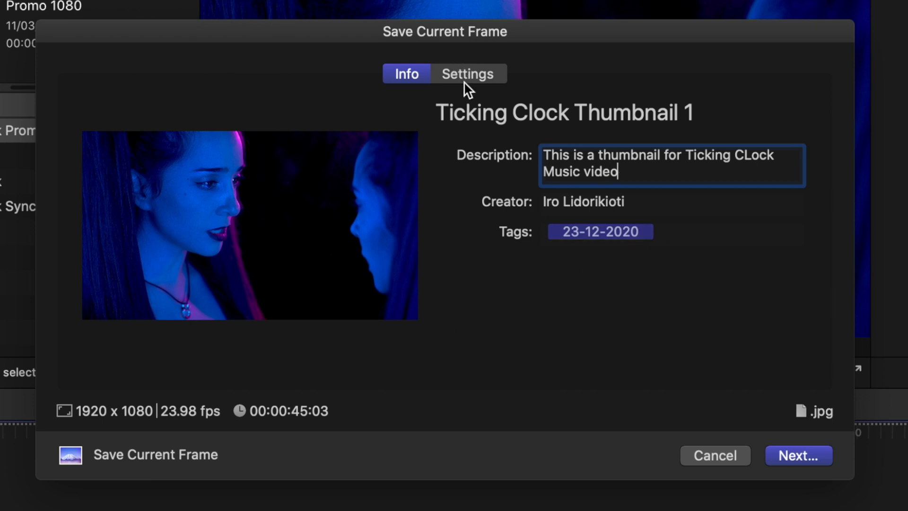
# Show the still's export settings and keep JPEG Image as the format.
pyautogui.click(468, 73)
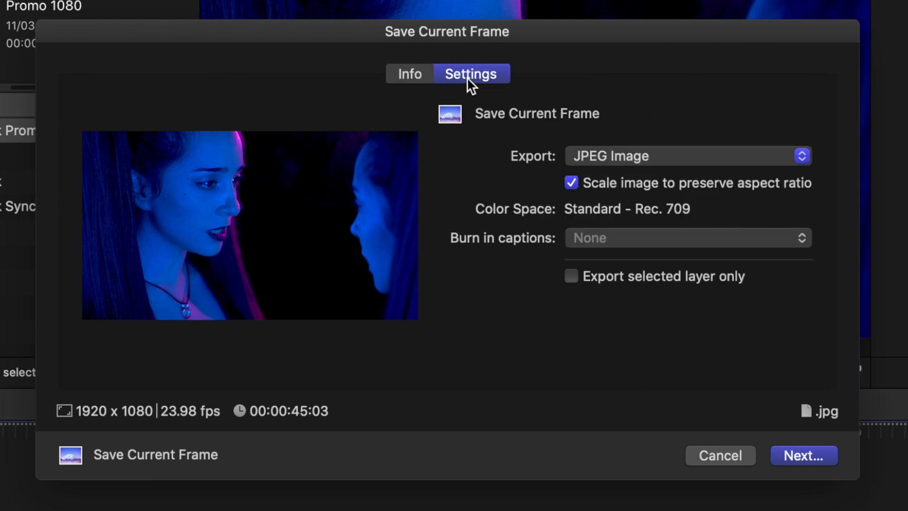
pyautogui.click(686, 155)
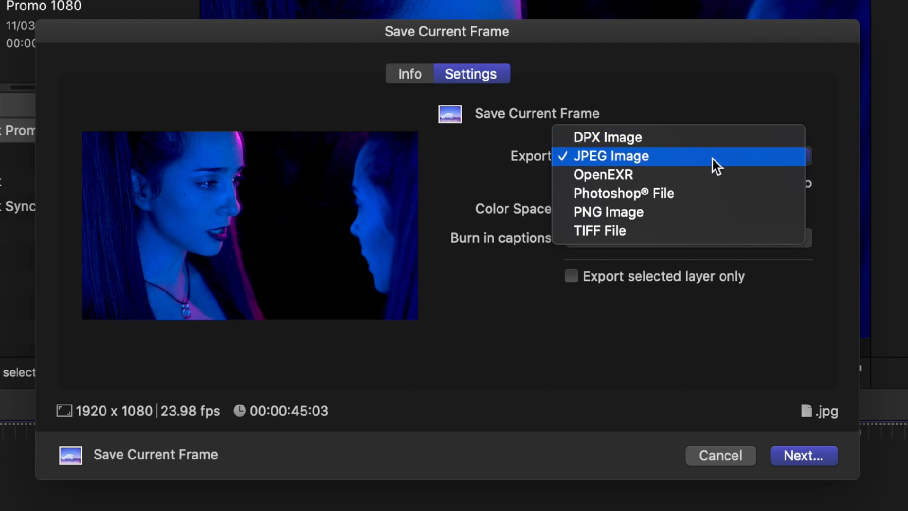
pyautogui.moveTo(709, 194)
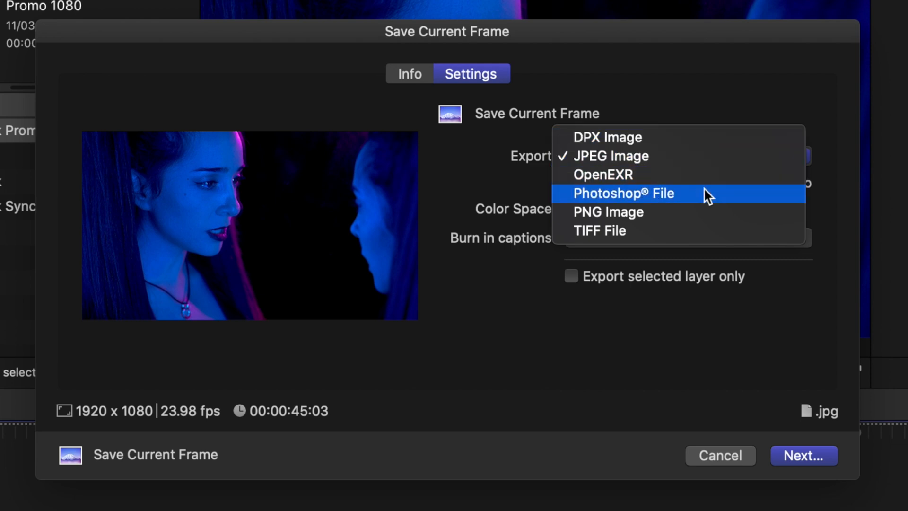
pyautogui.moveTo(704, 231)
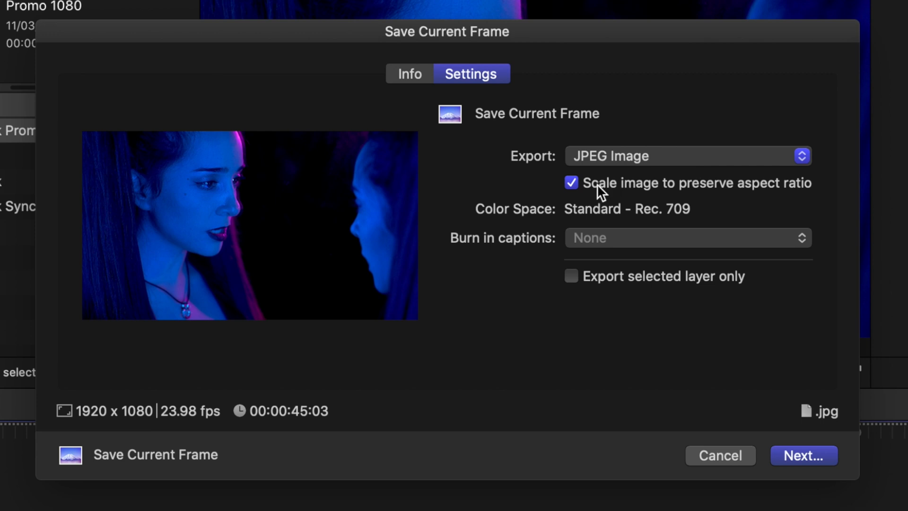
pyautogui.moveTo(585, 200)
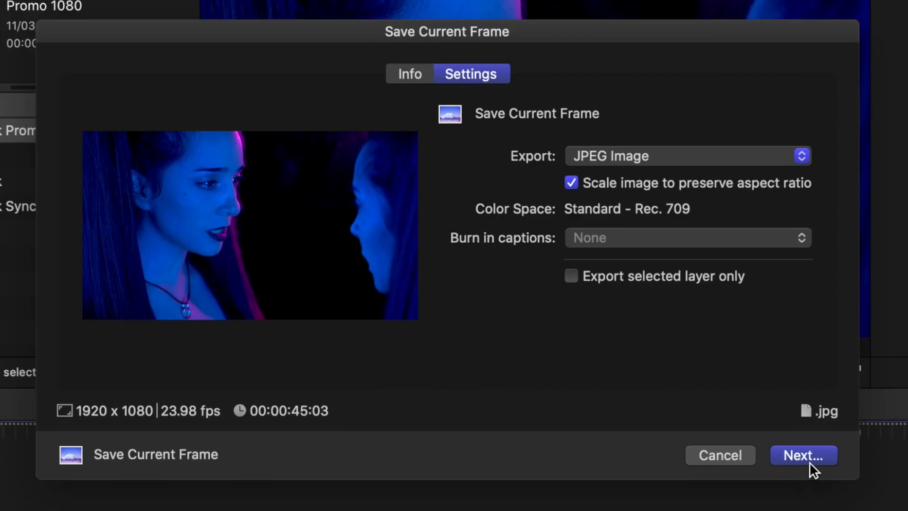
# Save the still as 'Ticking Clock Thumbnail 1.jpg' in the Thumbnails folder.
pyautogui.click(803, 454)
pyautogui.write('Th')
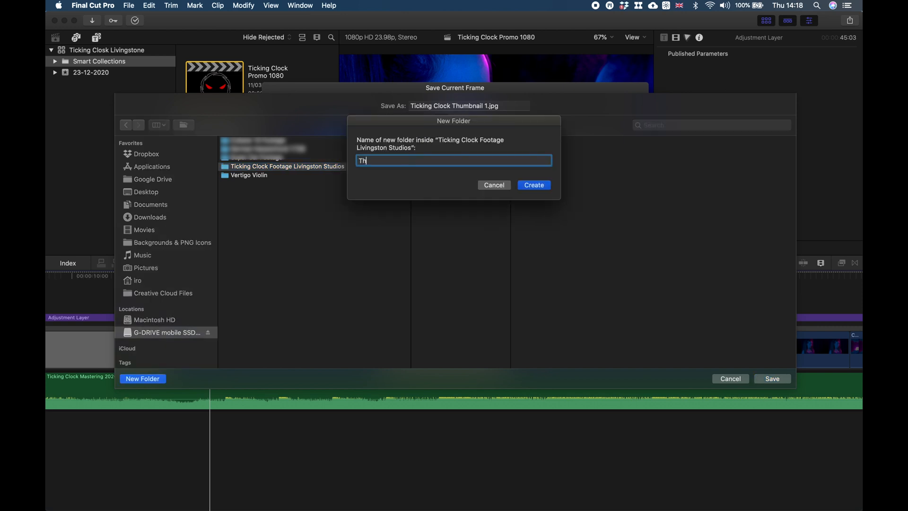
pyautogui.click(533, 185)
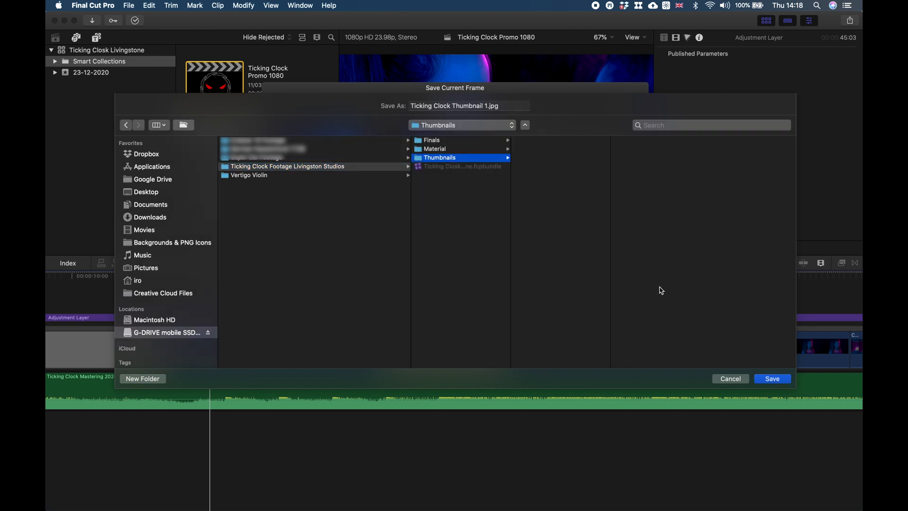
pyautogui.click(772, 378)
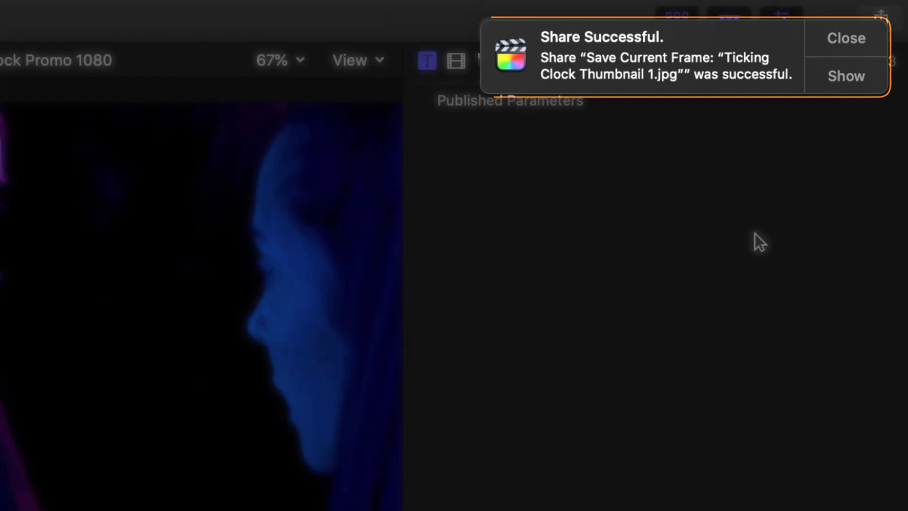
# Dismiss the Share Successful notice and cancel a second Save Current Frame export.
pyautogui.click(136, 10)
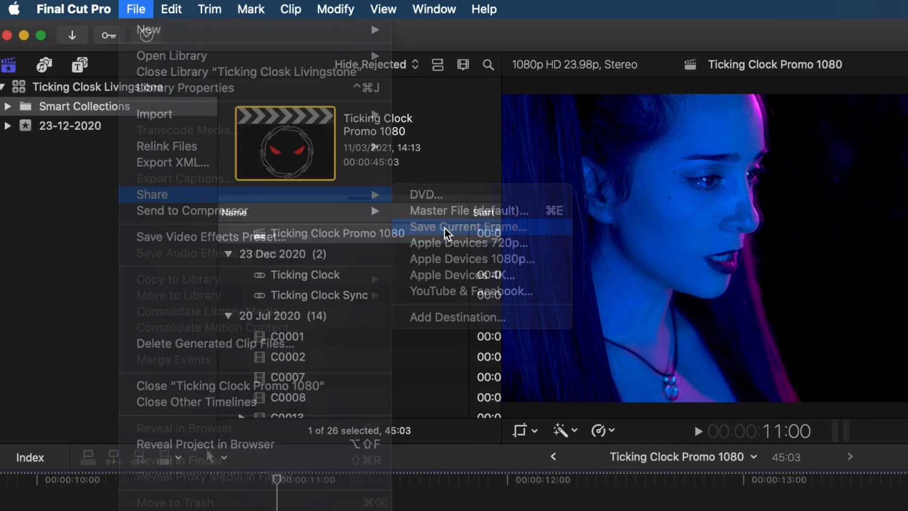
pyautogui.click(468, 226)
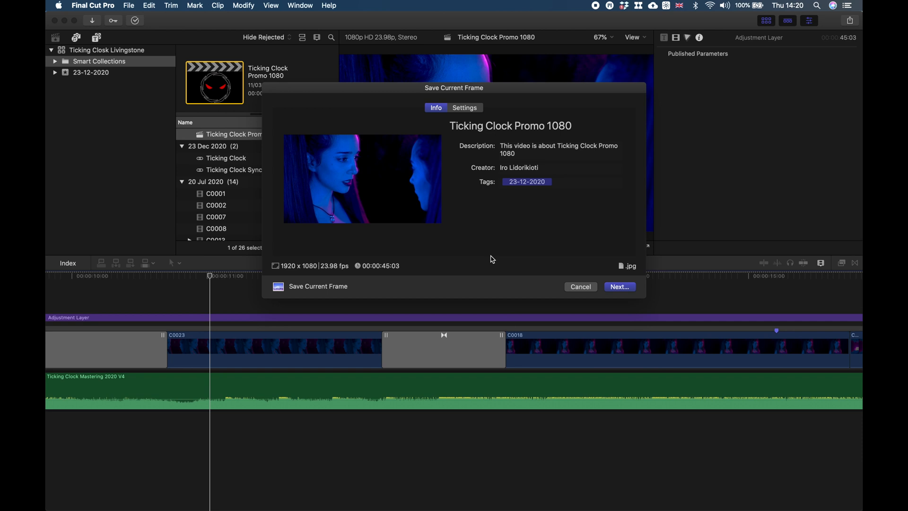
pyautogui.click(580, 286)
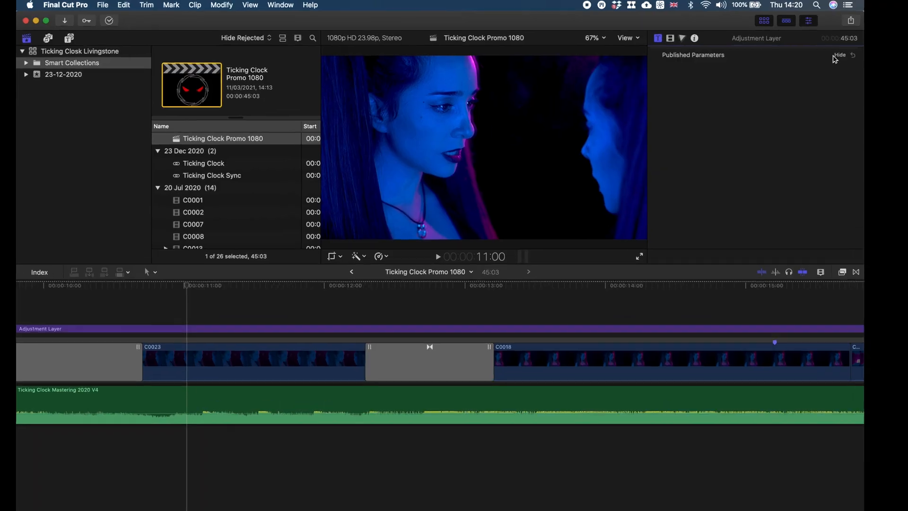
# Add a Save Current Frame share destination exporting PNG images.
pyautogui.click(851, 20)
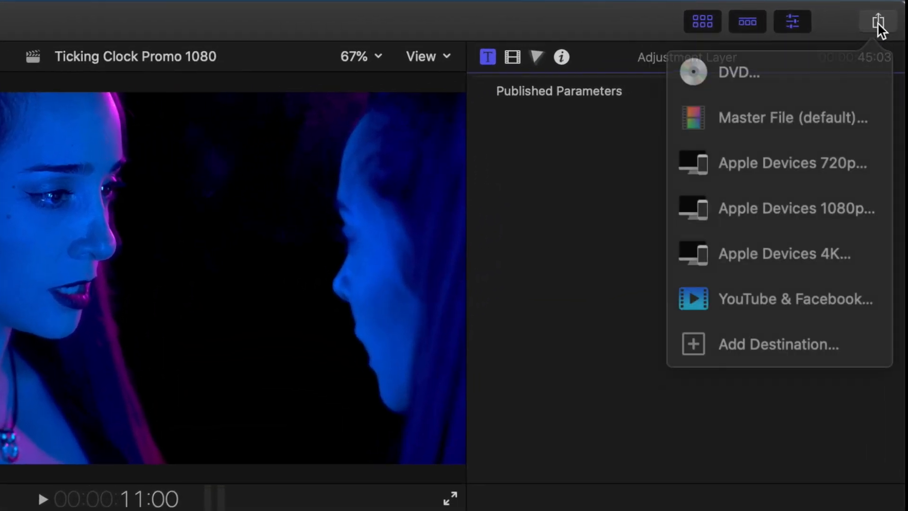
pyautogui.moveTo(776, 269)
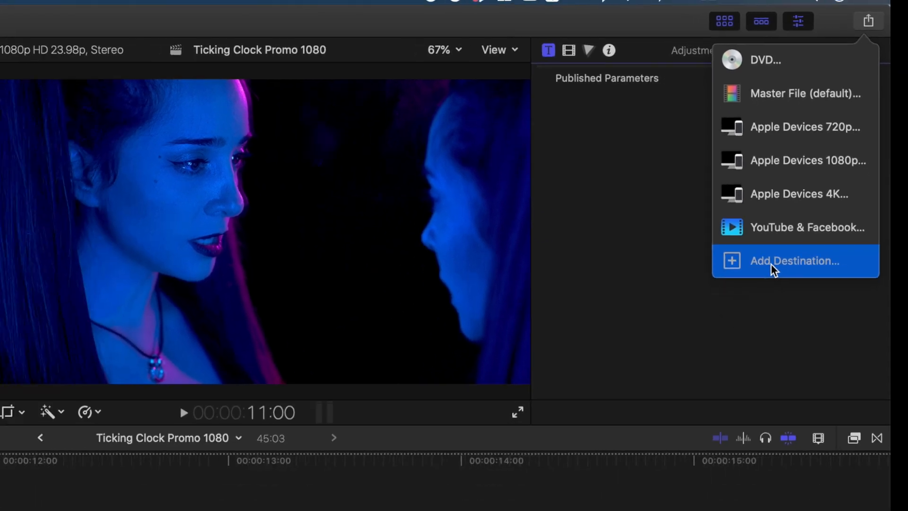
pyautogui.click(794, 261)
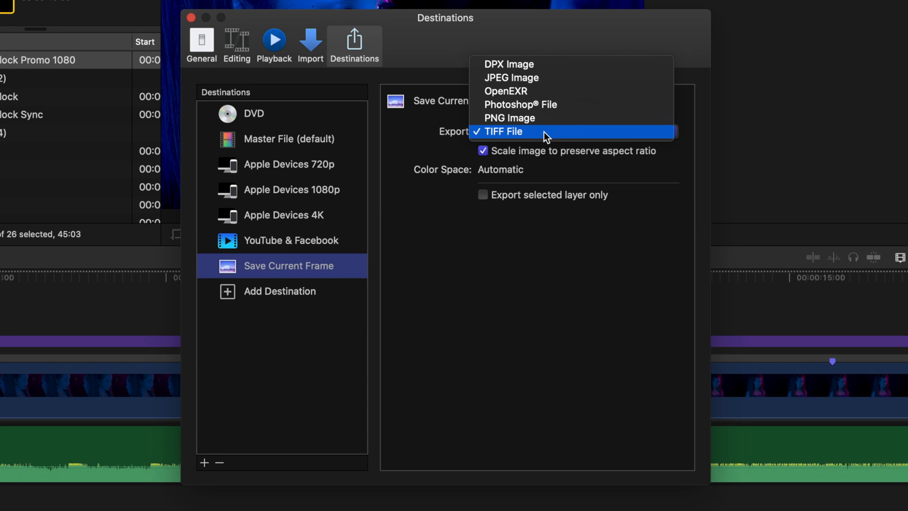
pyautogui.moveTo(538, 78)
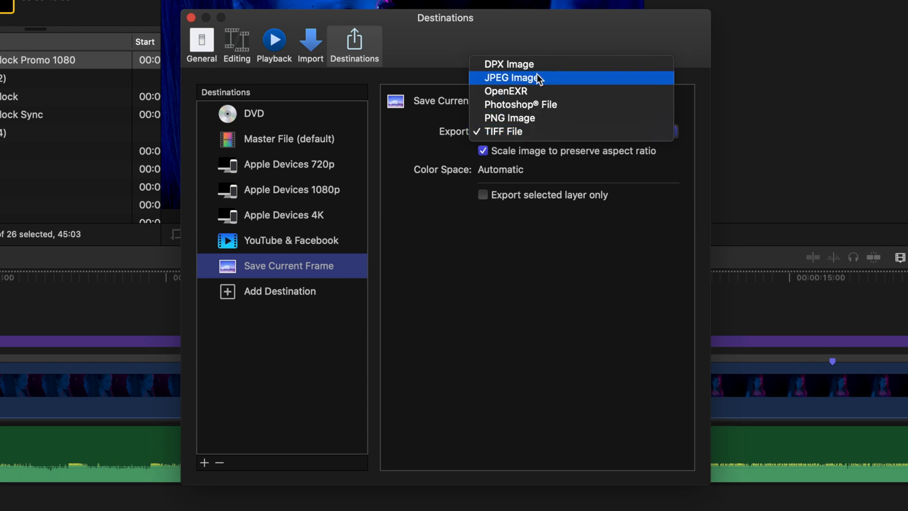
pyautogui.click(508, 118)
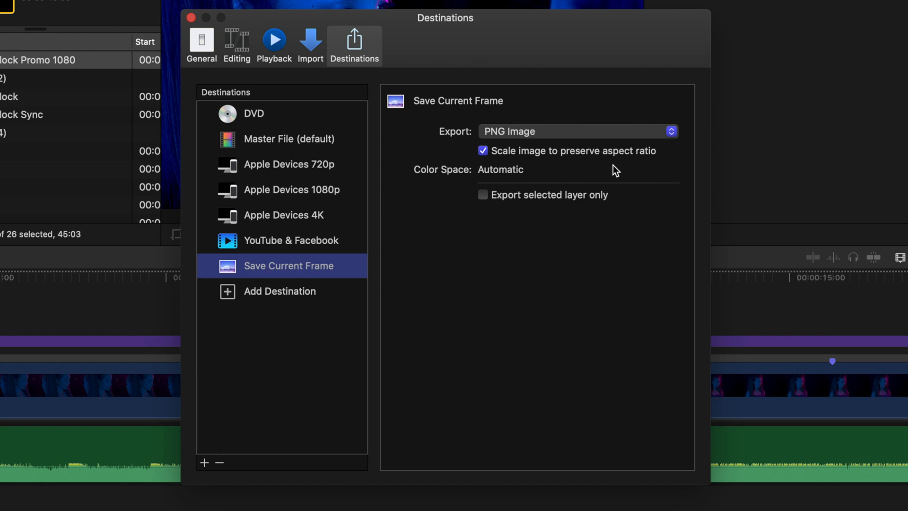
pyautogui.moveTo(518, 208)
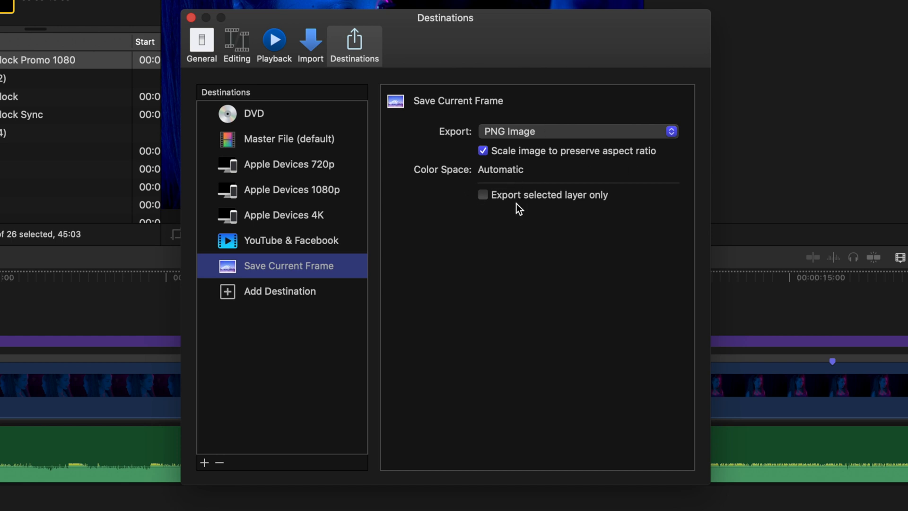
pyautogui.moveTo(593, 217)
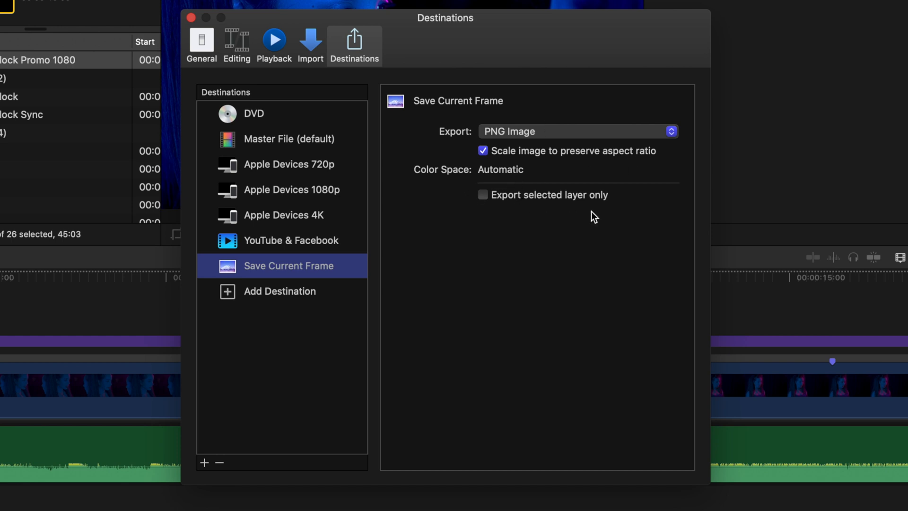
pyautogui.moveTo(300, 189)
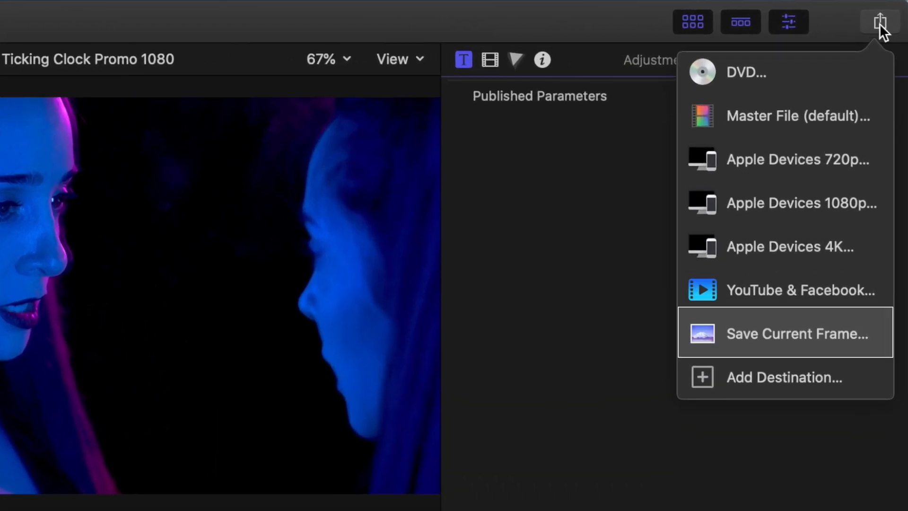
pyautogui.moveTo(796, 333)
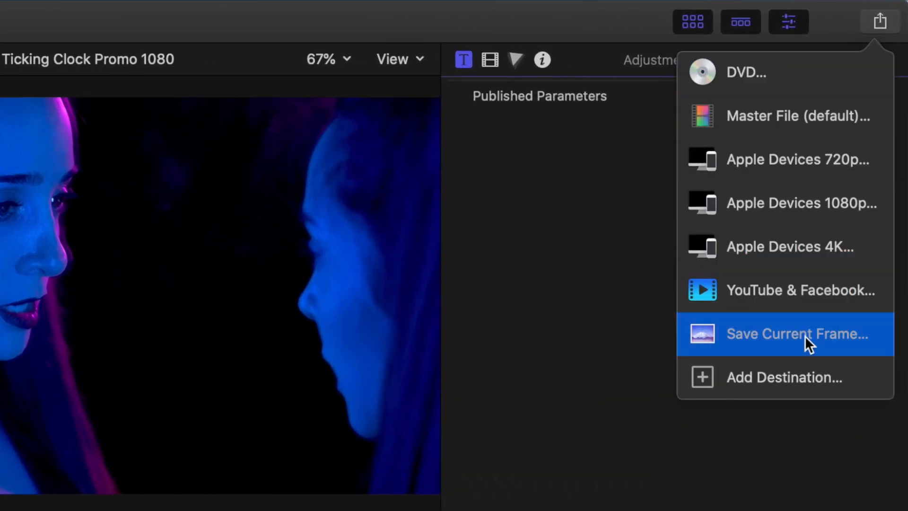
pyautogui.click(879, 21)
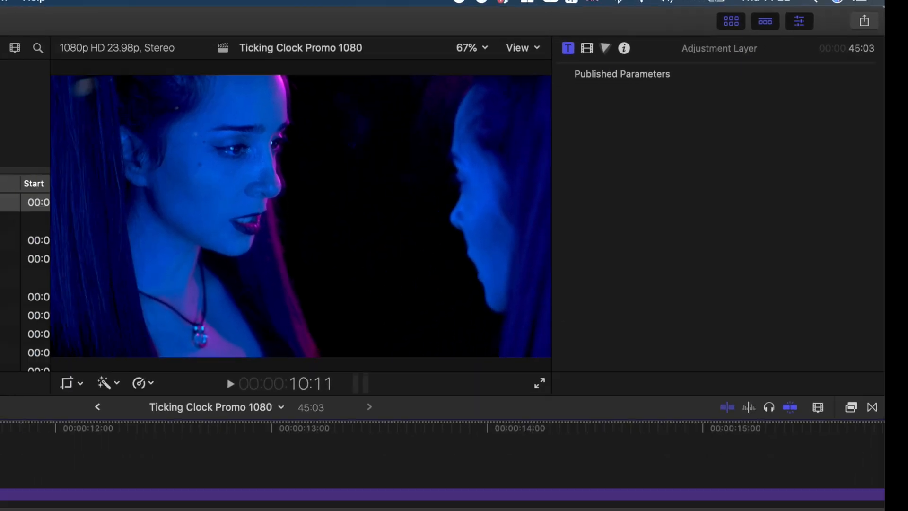
pyautogui.click(155, 12)
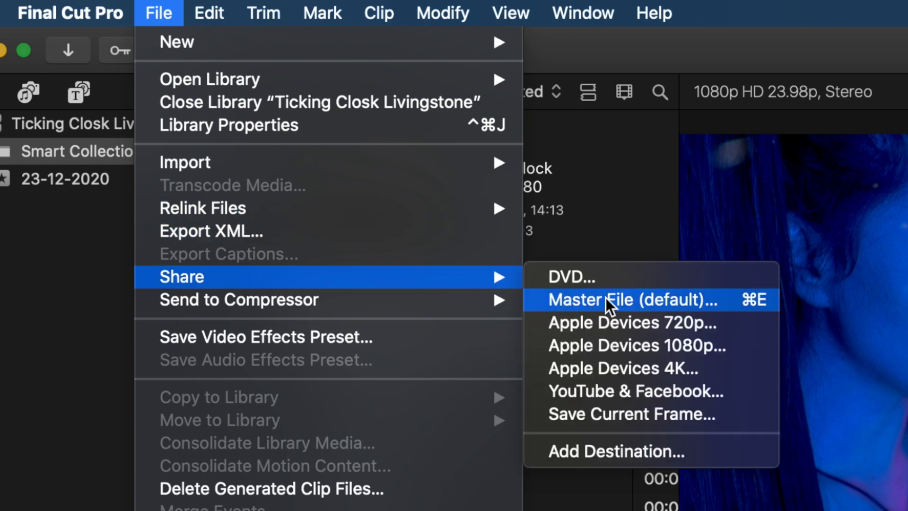
pyautogui.moveTo(662, 414)
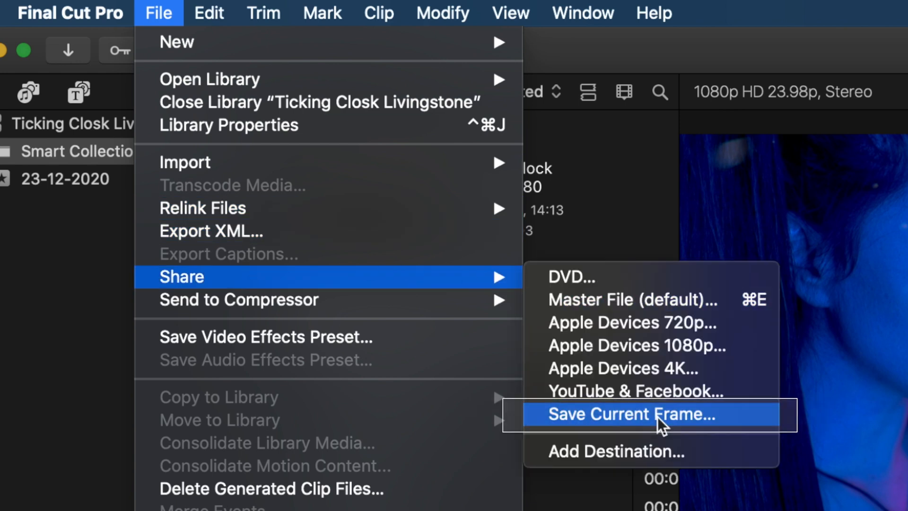